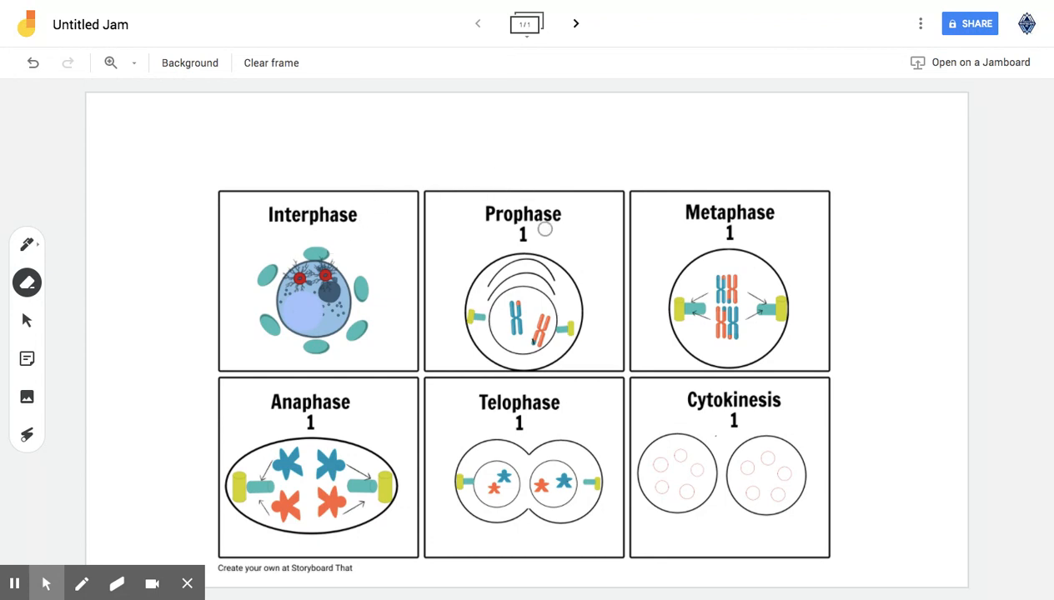
pyautogui.moveTo(376, 367)
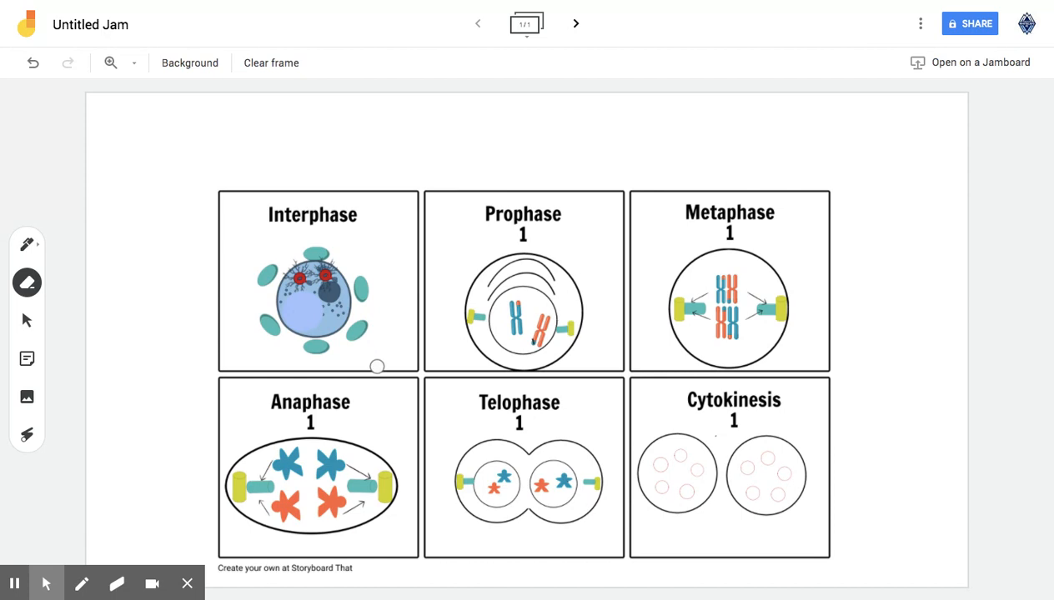
pyautogui.moveTo(570, 415)
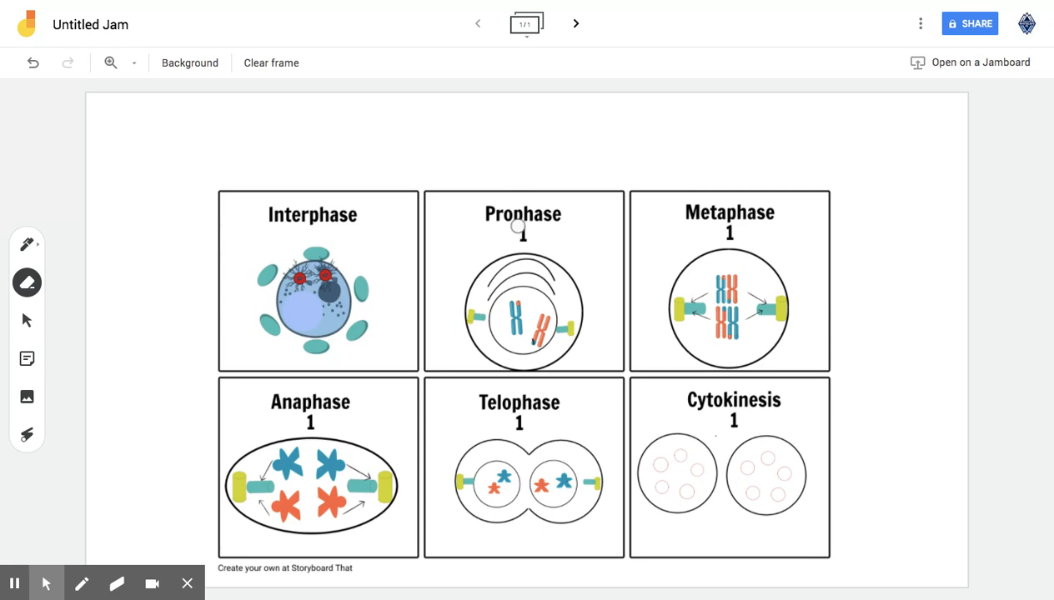
pyautogui.moveTo(287, 446)
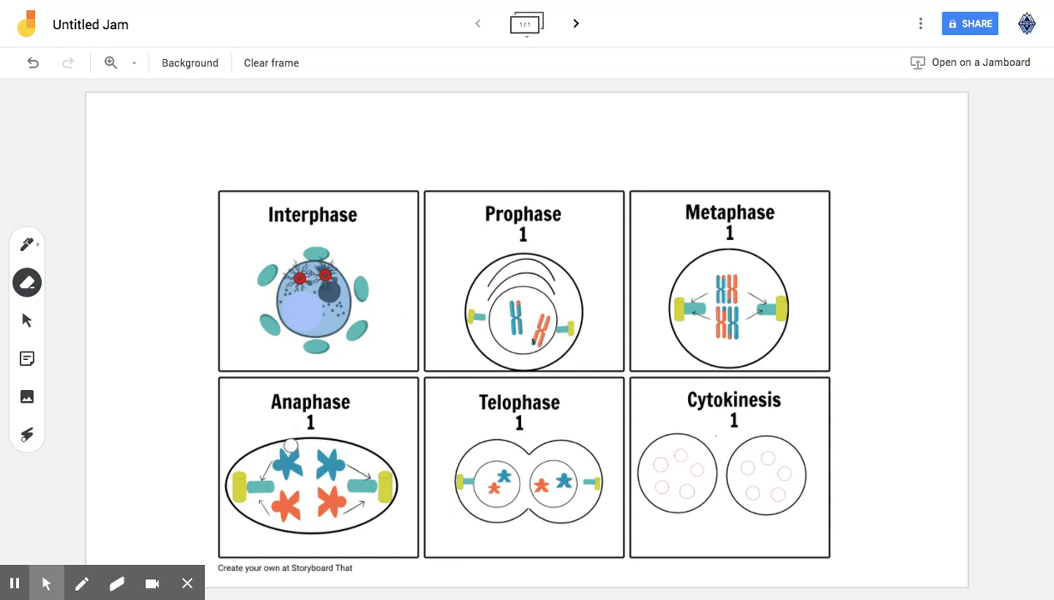
pyautogui.moveTo(501, 432)
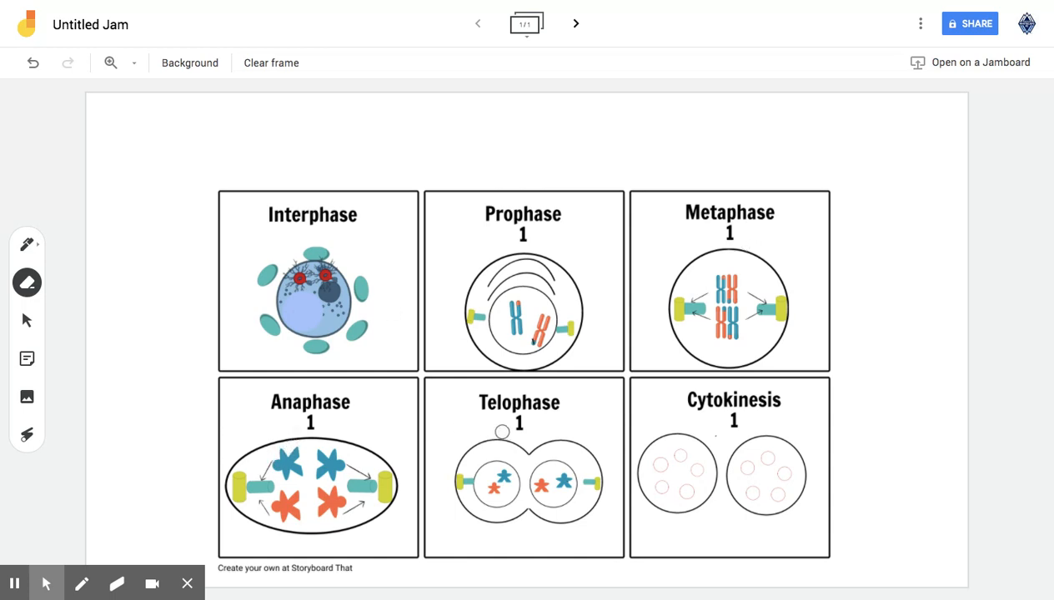
pyautogui.moveTo(330, 209)
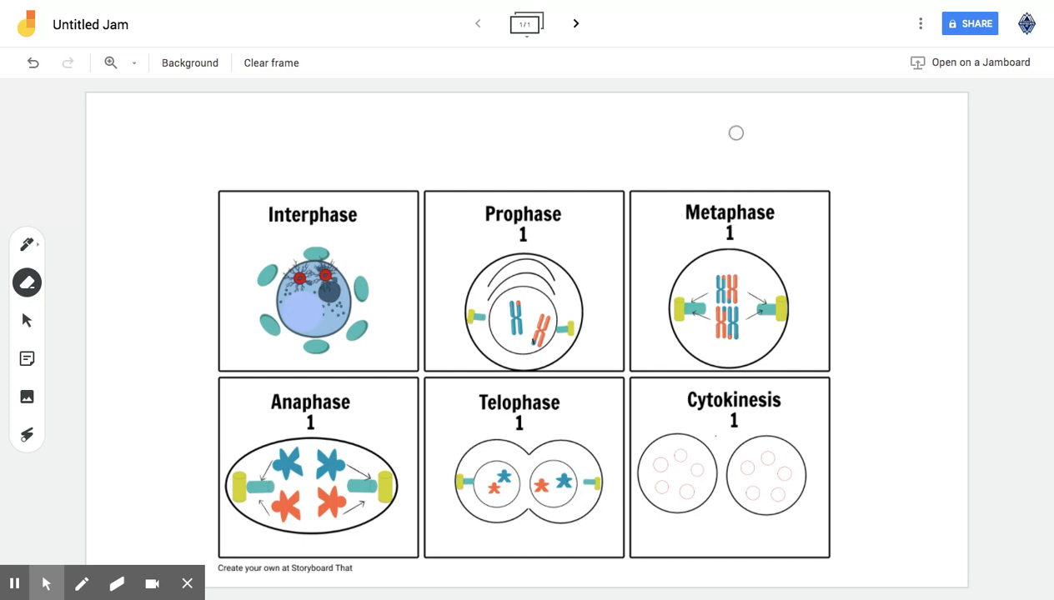
pyautogui.moveTo(393, 240)
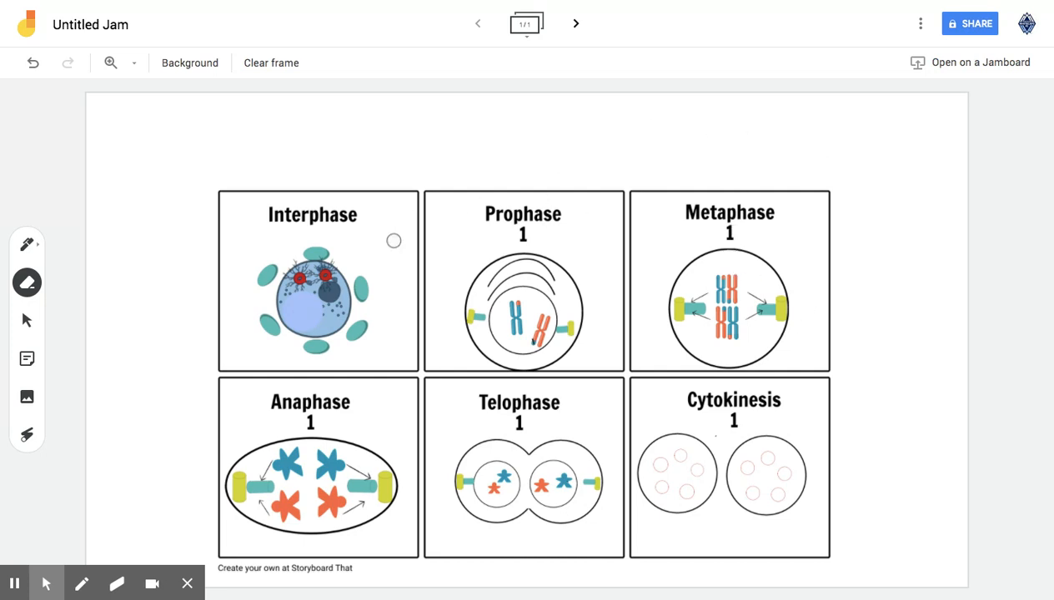
pyautogui.moveTo(381, 251)
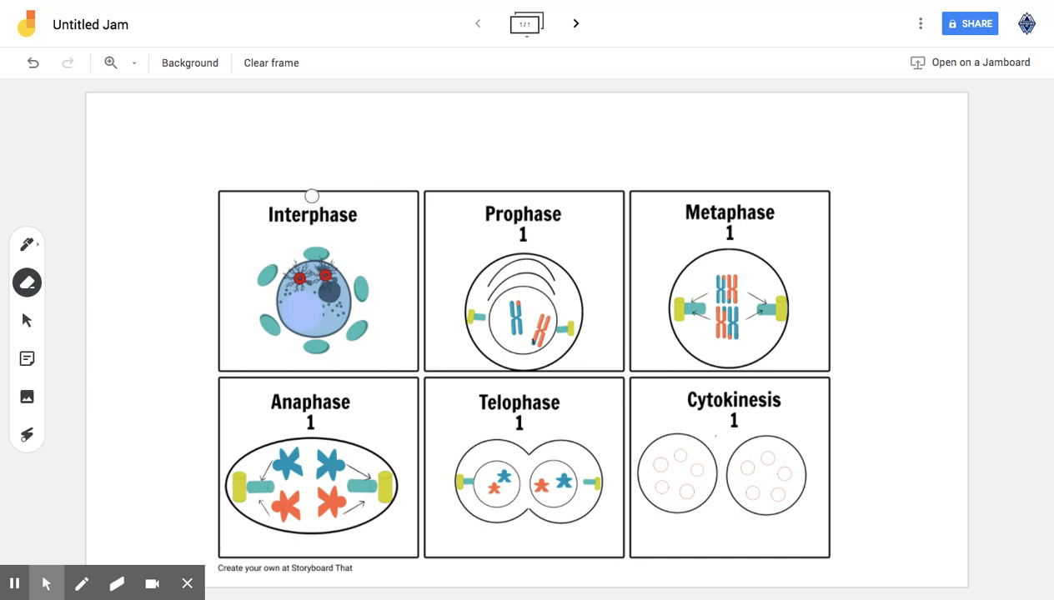
pyautogui.moveTo(346, 180)
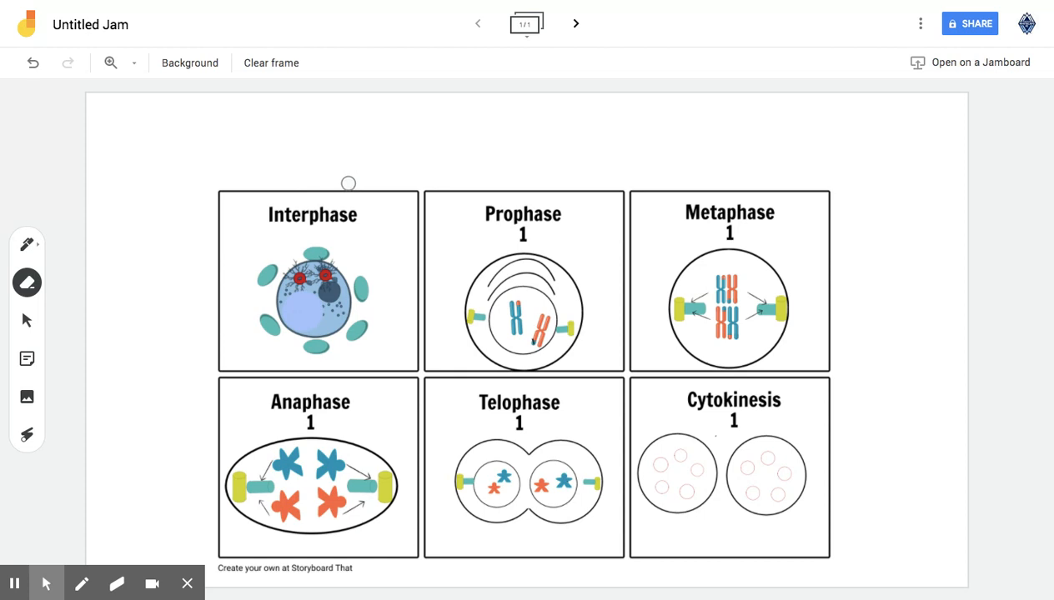
pyautogui.moveTo(123, 254)
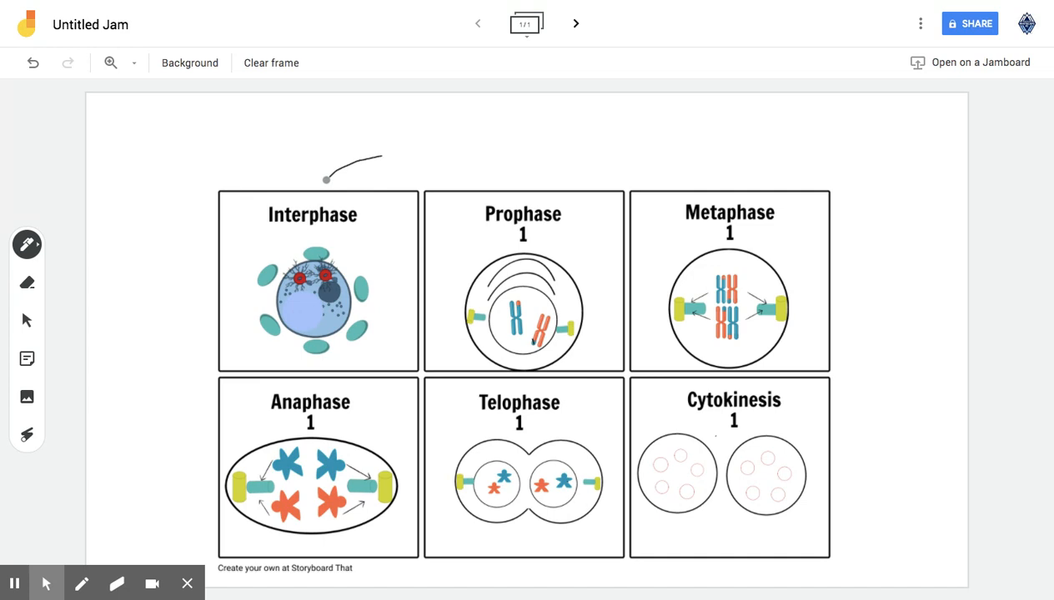
# Sketch a freehand arc from above the Interphase panel curving toward Prophase
pyautogui.moveTo(384, 157); pyautogui.dragTo(463, 175)
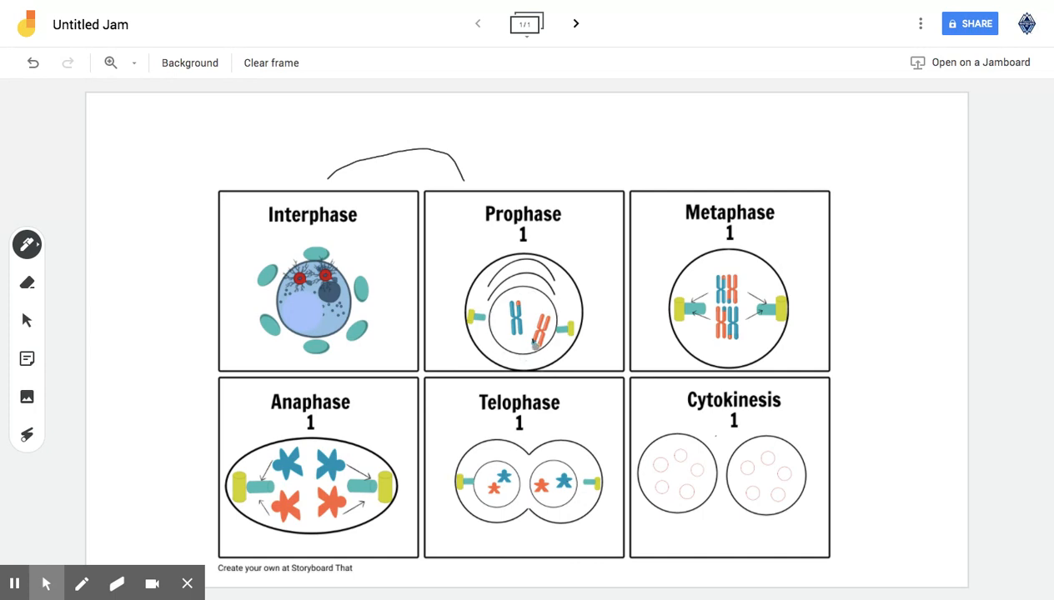
pyautogui.moveTo(537, 350)
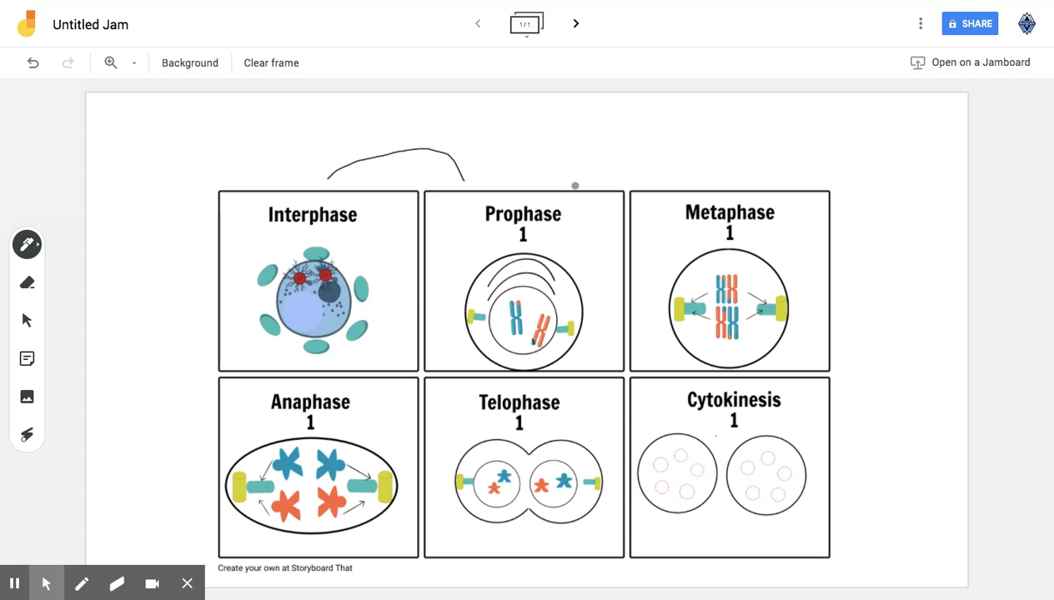
# Sketch a second arc spanning from the Prophase panel across to Metaphase
pyautogui.moveTo(575, 183); pyautogui.dragTo(675, 180)
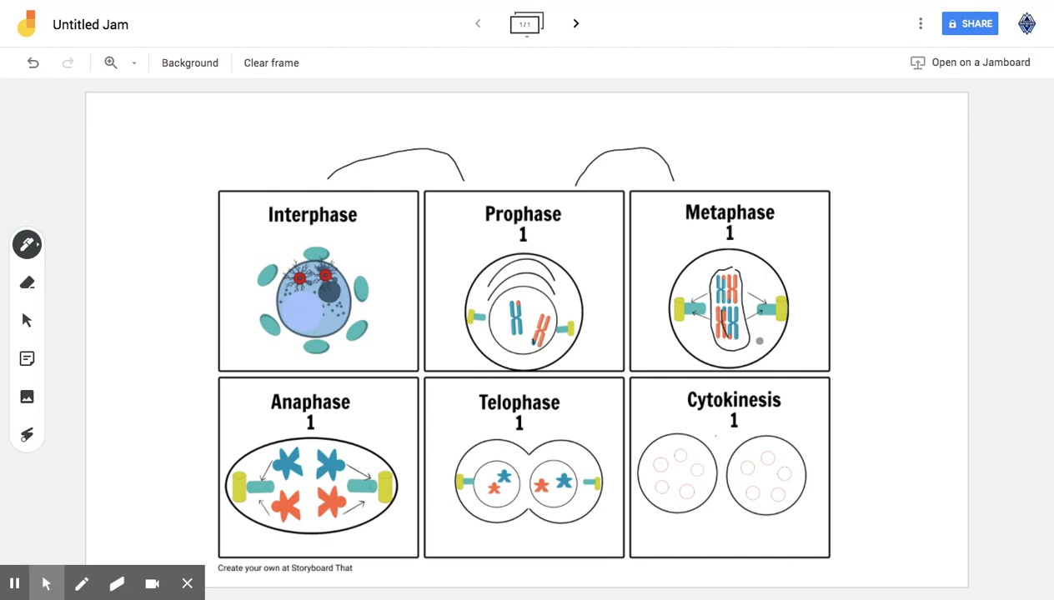
pyautogui.moveTo(760, 344)
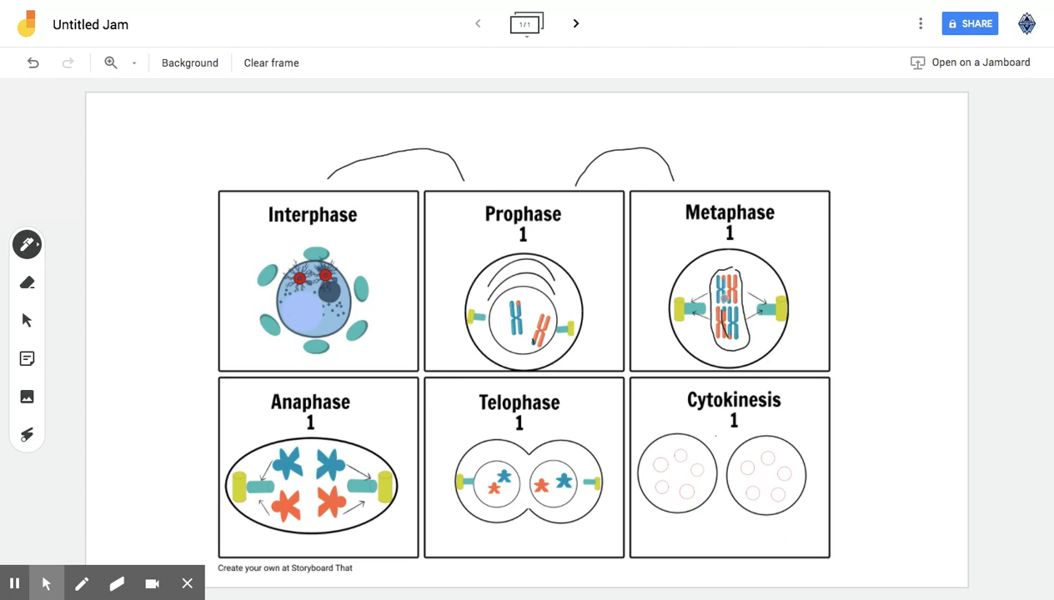
pyautogui.moveTo(723, 304)
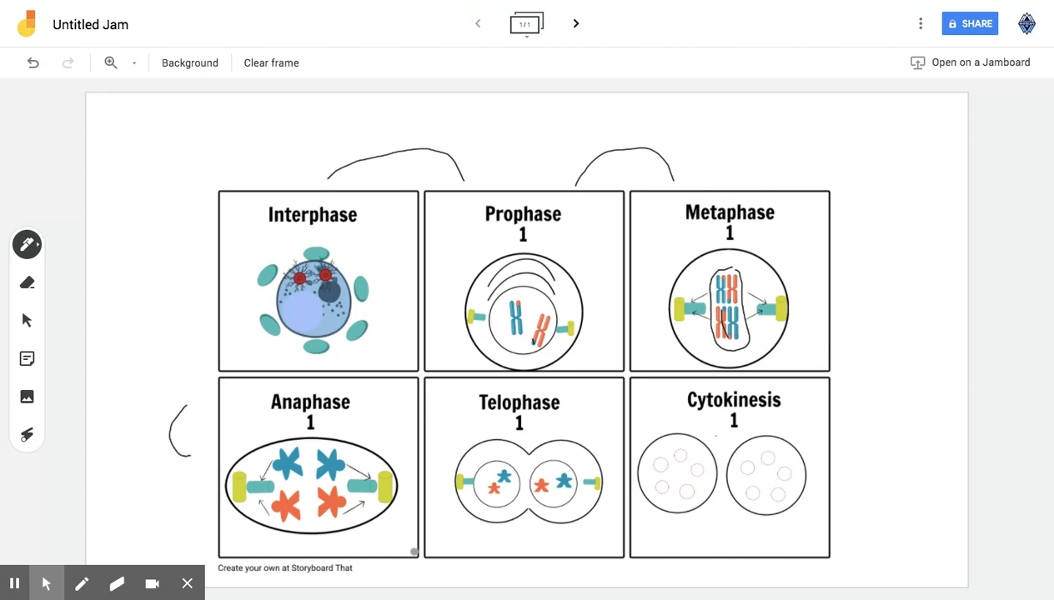
pyautogui.moveTo(357, 460)
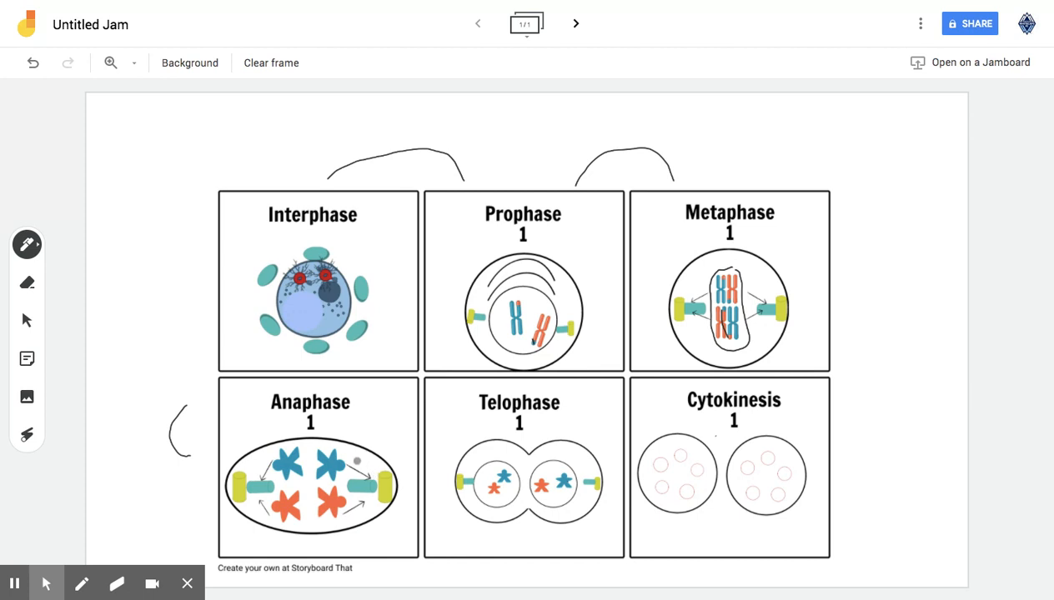
# Draw a short curved pen stroke just to the left of the Anaphase panel
pyautogui.moveTo(348, 460); pyautogui.dragTo(370, 483)
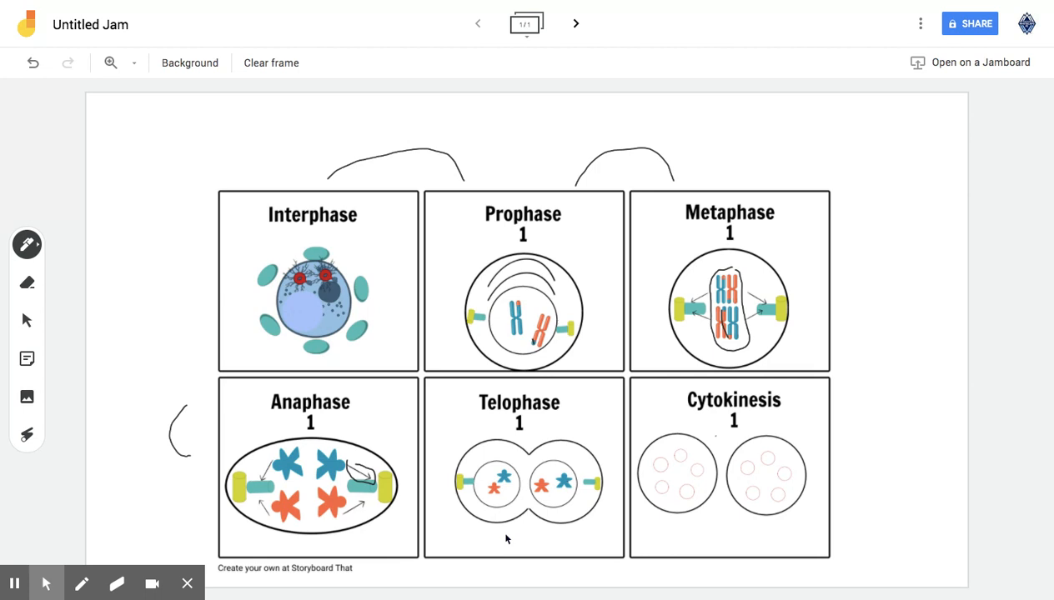
pyautogui.moveTo(505, 540)
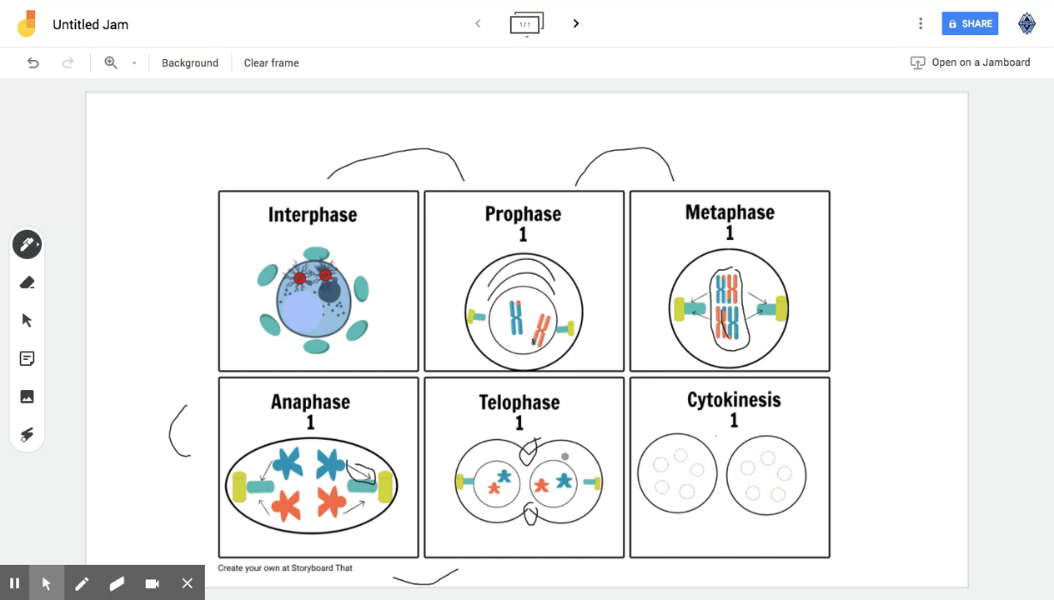
pyautogui.moveTo(566, 463)
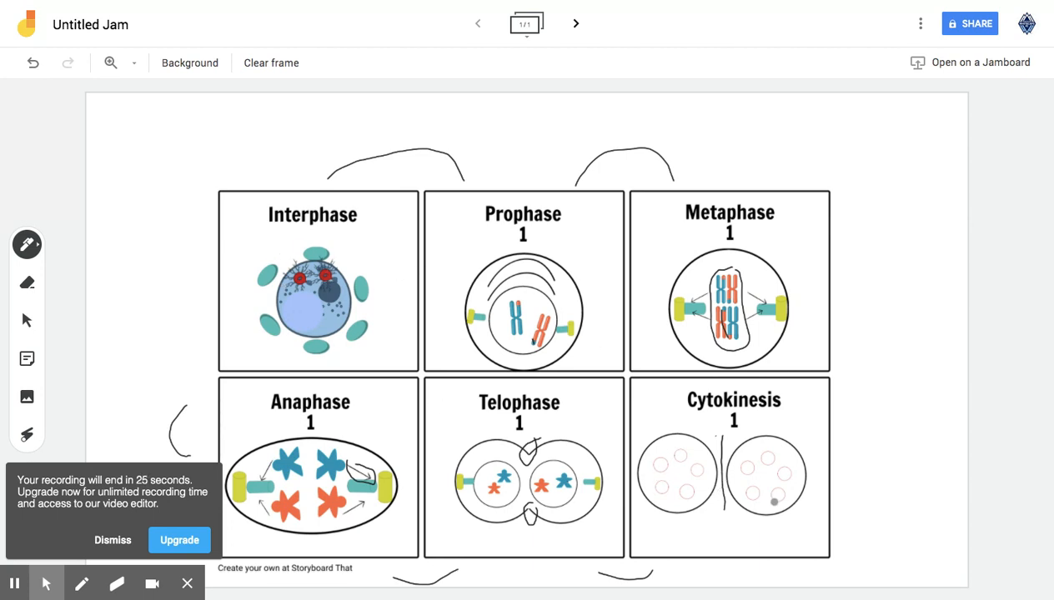
pyautogui.moveTo(681, 451)
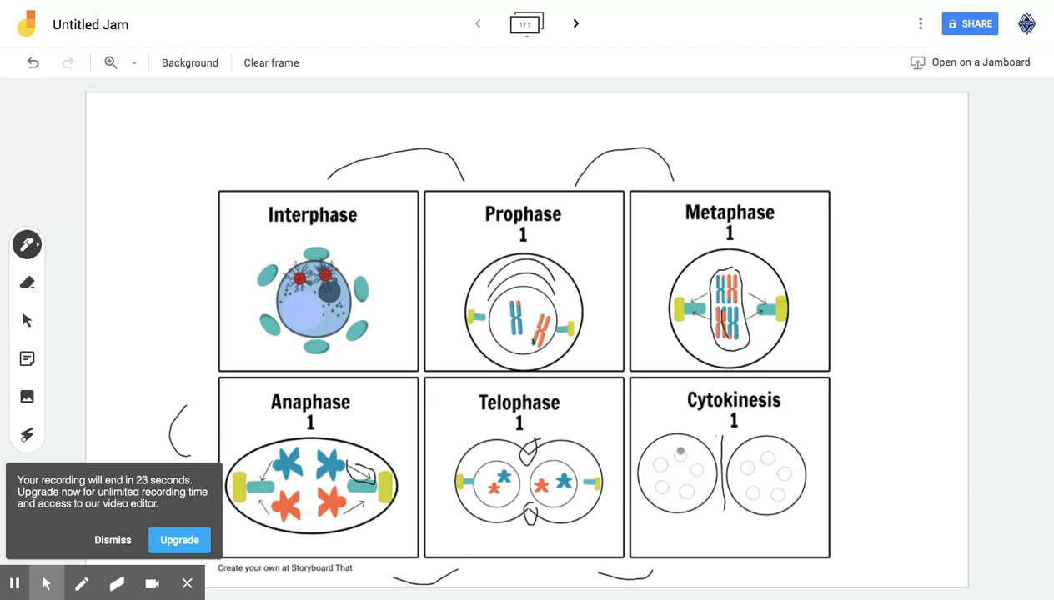